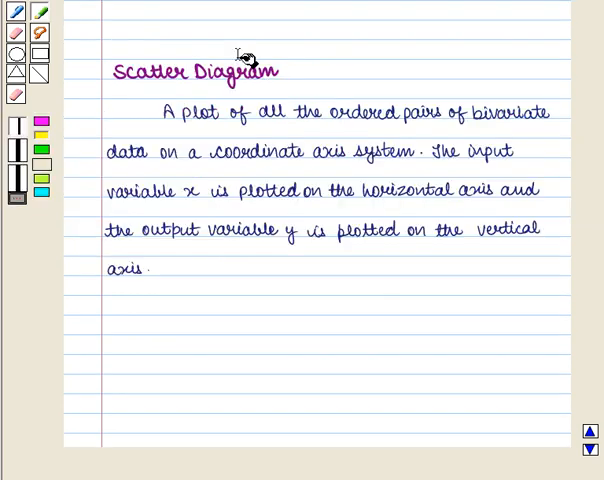
Highlight the Scatter Diagram heading and the first two lines of its definition.
{"action": "left_click_drag", "start_coordinate": [116, 70], "coordinate": [280, 70]}
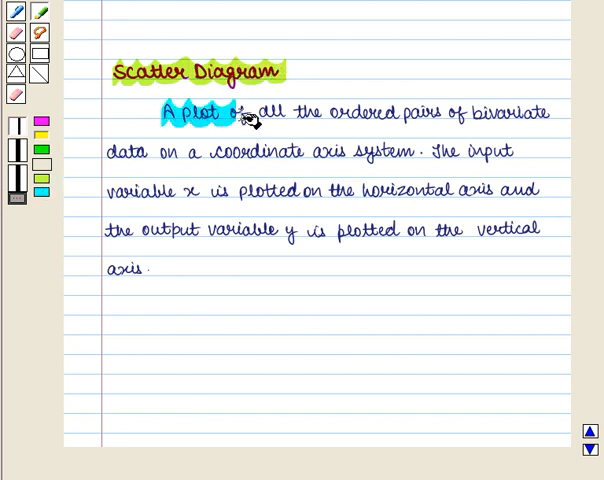
{"action": "left_click_drag", "start_coordinate": [240, 112], "coordinate": [510, 118]}
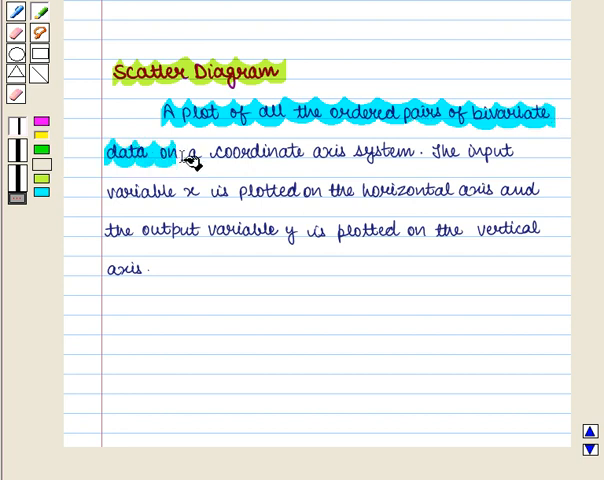
{"action": "left_click_drag", "start_coordinate": [188, 152], "coordinate": [410, 152]}
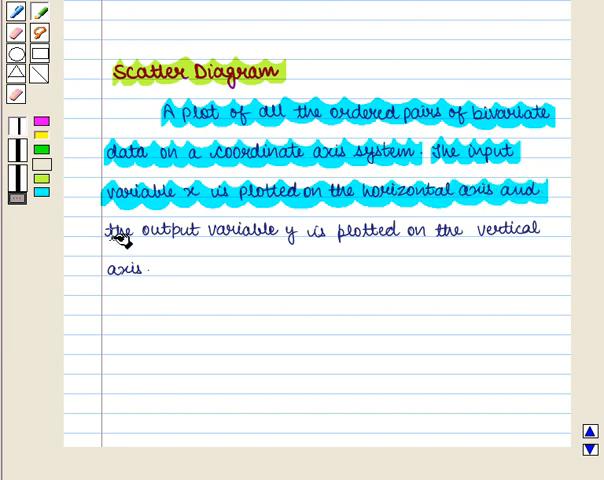
Highlight the third line about the input and output variables.
{"action": "left_click_drag", "start_coordinate": [110, 230], "coordinate": [310, 232]}
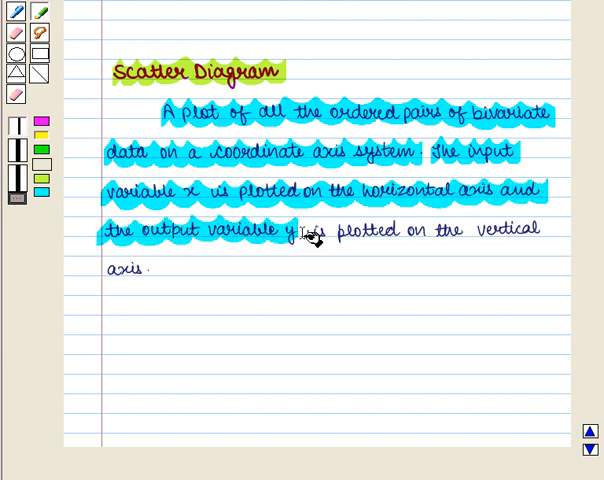
{"action": "left_click_drag", "start_coordinate": [310, 230], "coordinate": [556, 230]}
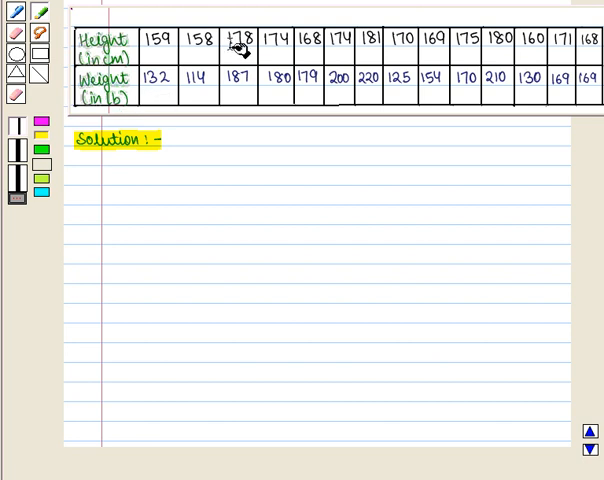
{"action": "mouse_move", "coordinate": [244, 94]}
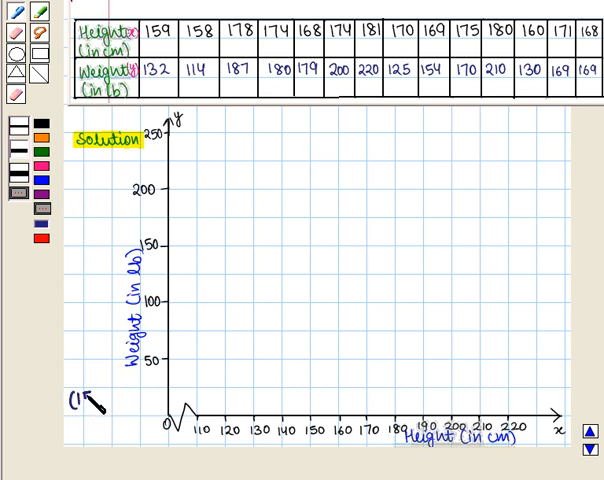
Write the pair (159,132) beside the graph and mark it as a point on the grid.
{"action": "type", "text": "(159,132"}
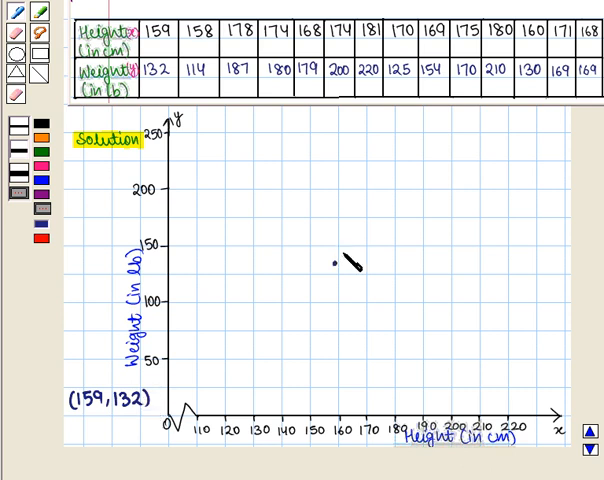
{"action": "left_click_drag", "start_coordinate": [332, 262], "coordinate": [354, 278]}
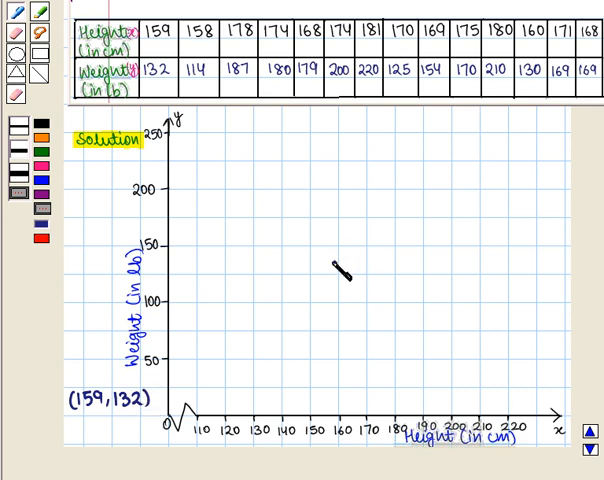